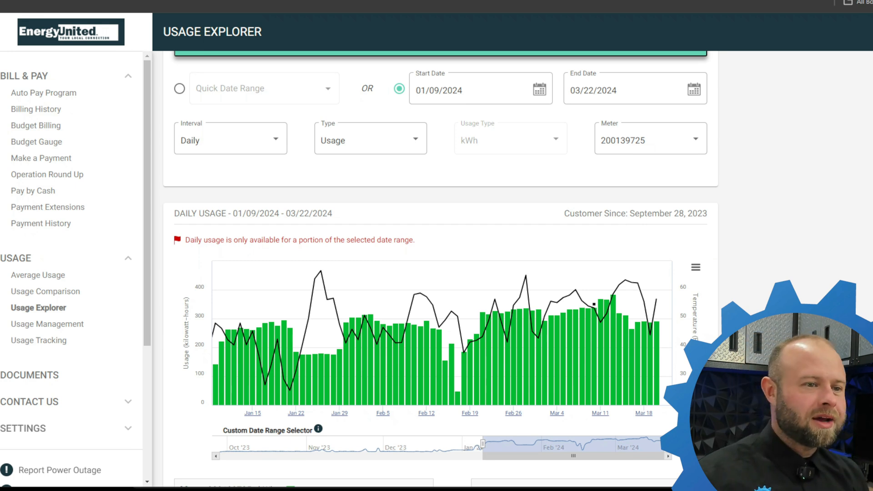
mouse_move(320, 271)
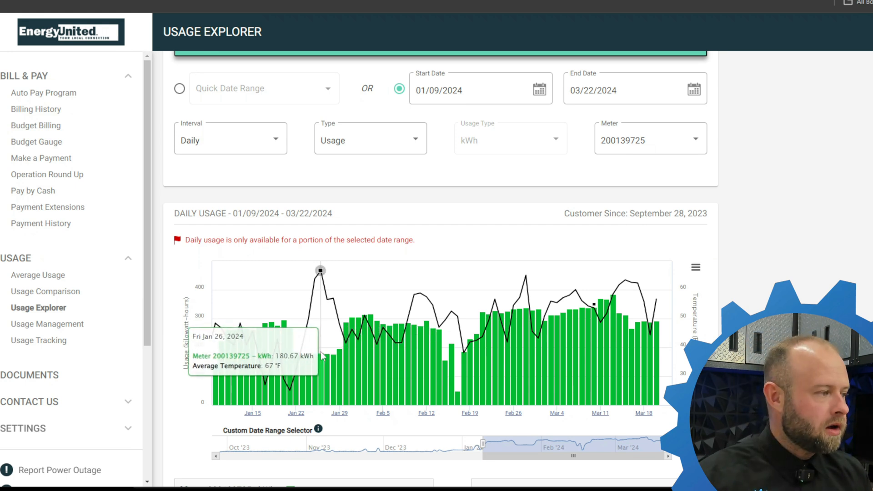
mouse_move(333, 298)
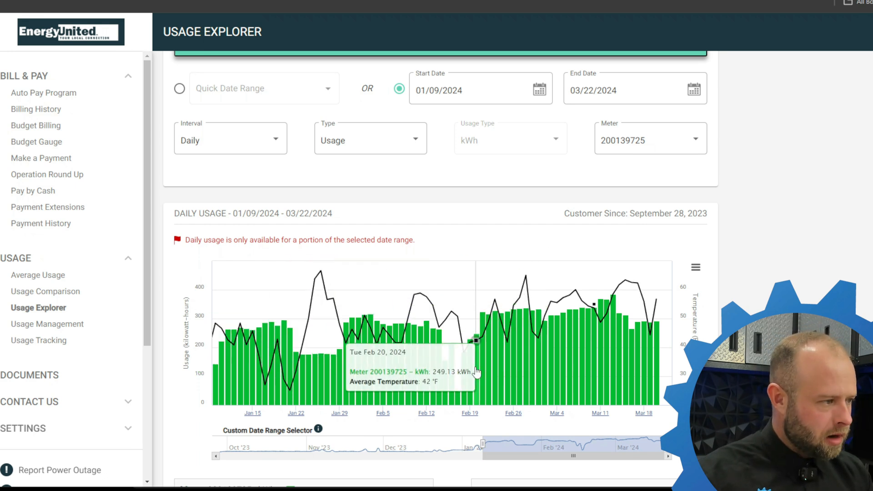
mouse_move(469, 343)
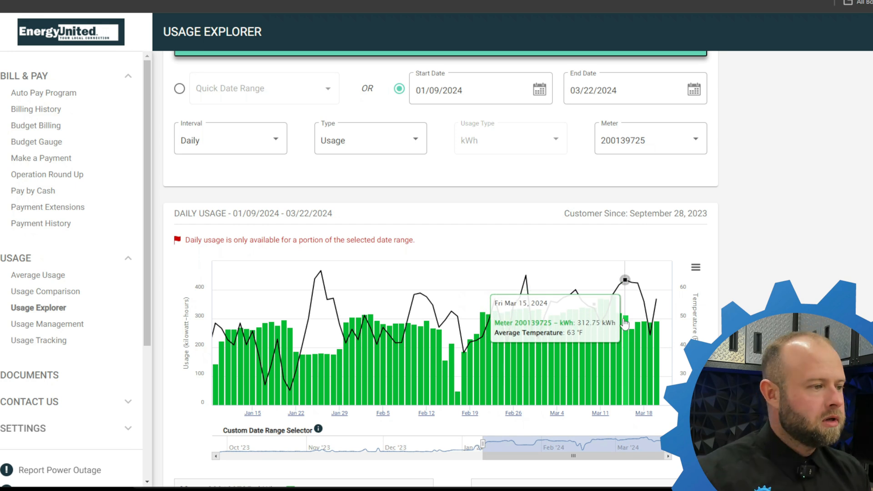
mouse_move(656, 299)
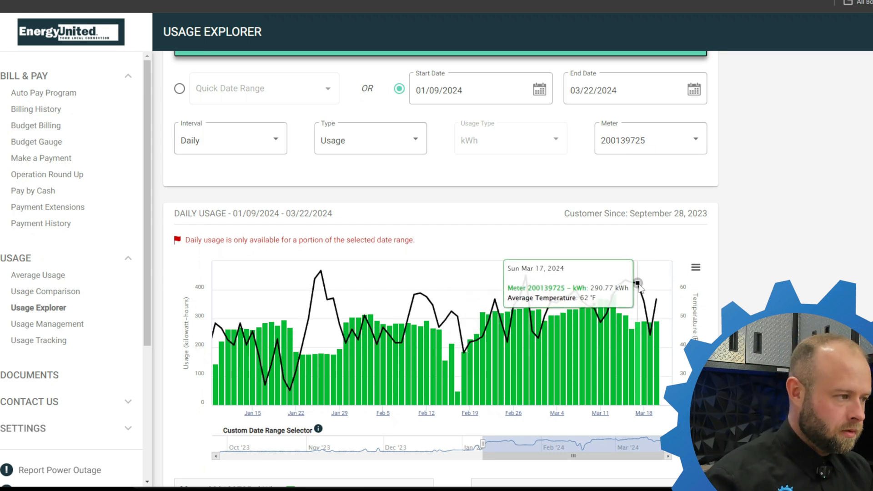
scroll("down", 3)
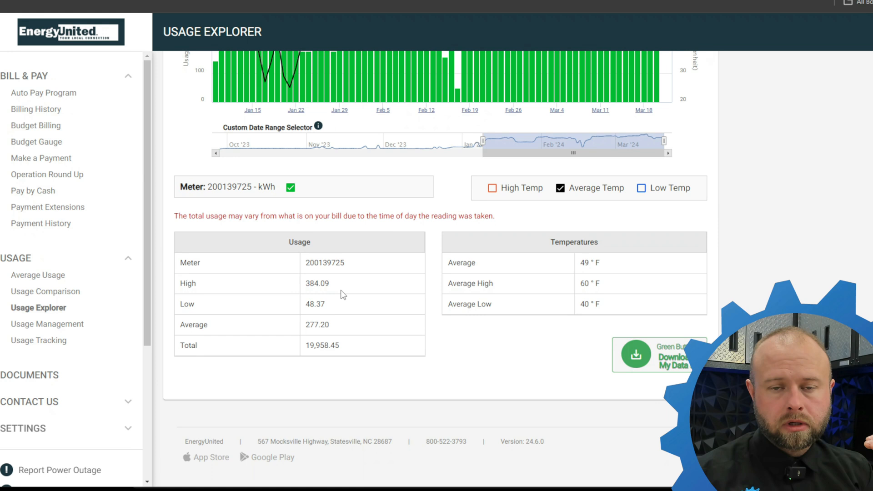
mouse_move(339, 314)
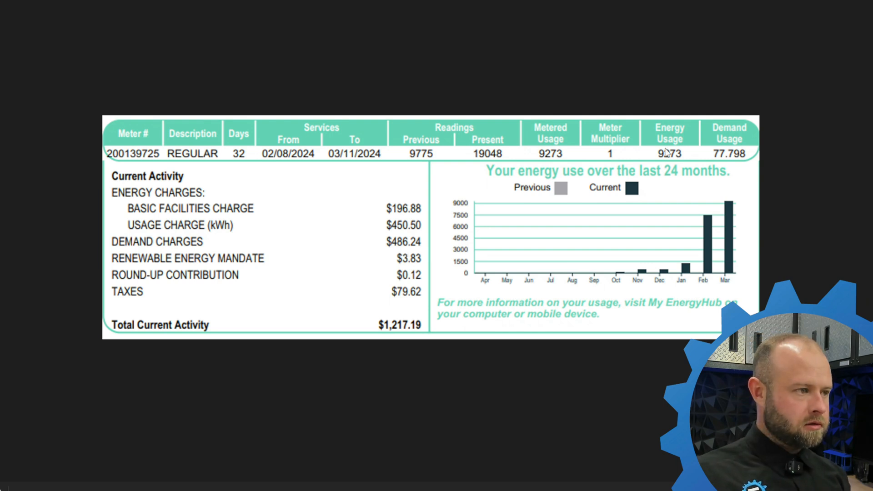
mouse_move(678, 166)
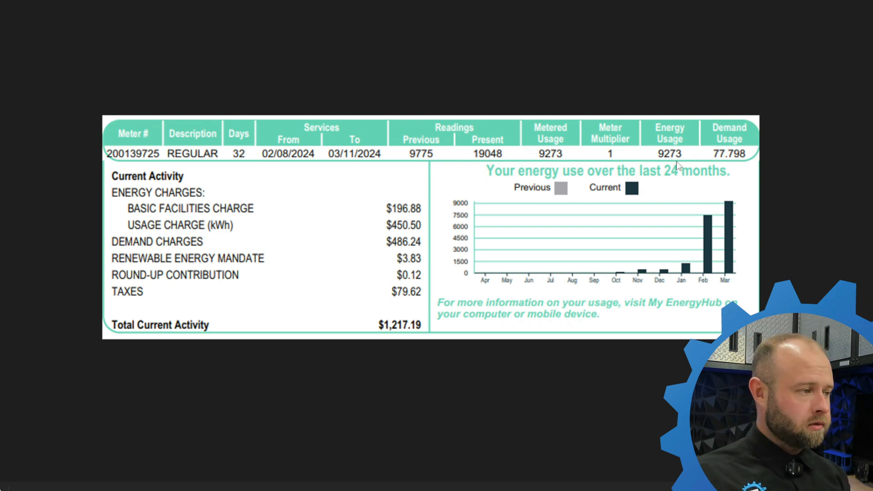
mouse_move(398, 333)
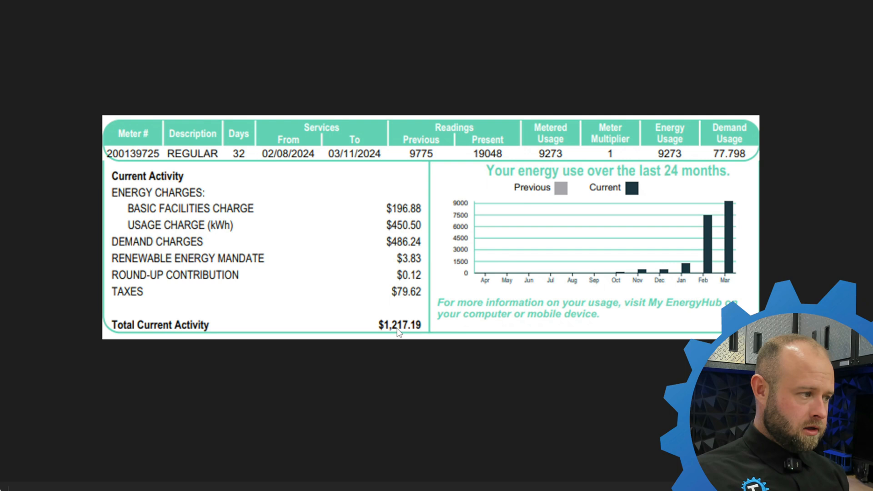
mouse_move(399, 339)
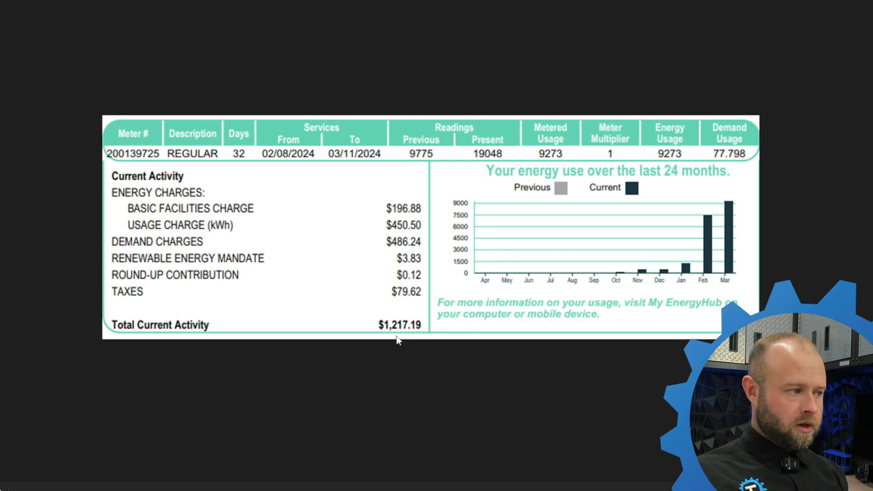